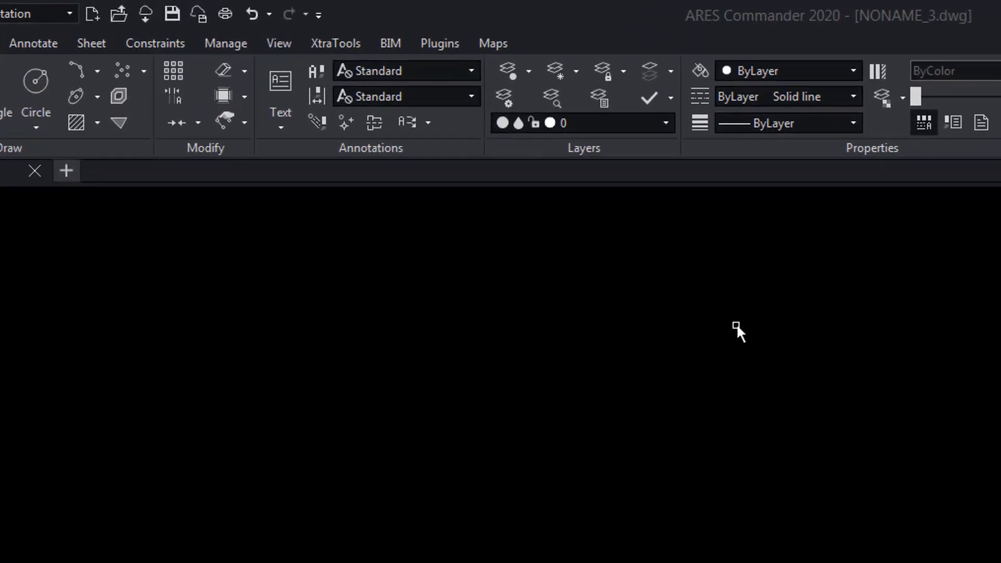
Show the BIM ribbon tools and the Properties palette beside the empty drawing.
click(390, 43)
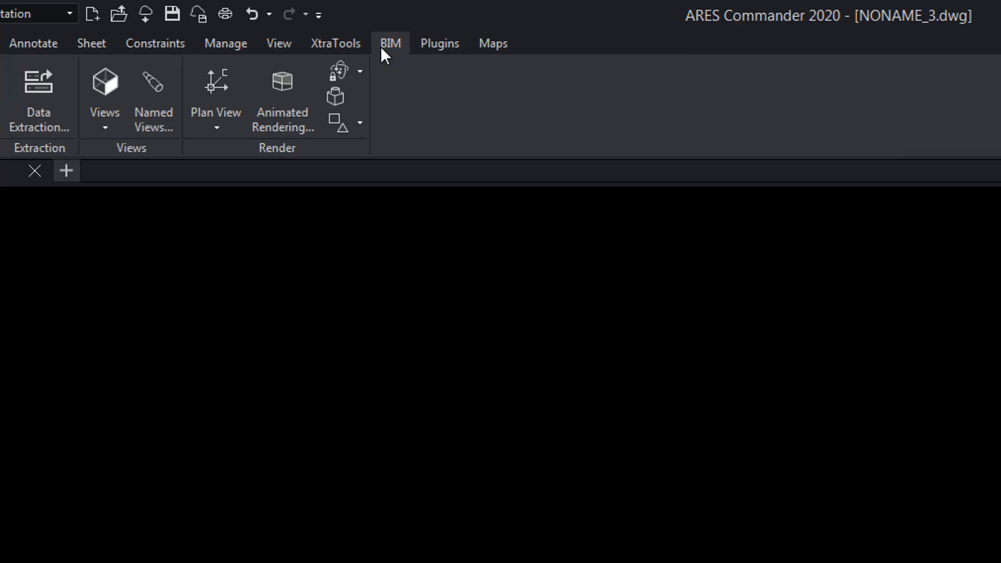
click(20, 50)
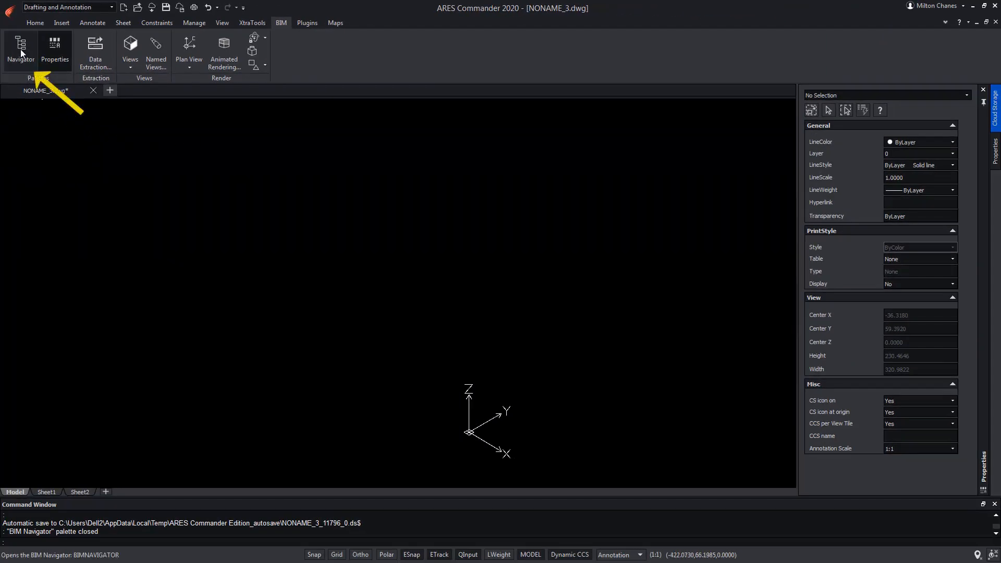
Import the Building Example.ifc model into the BIM Navigator.
click(20, 51)
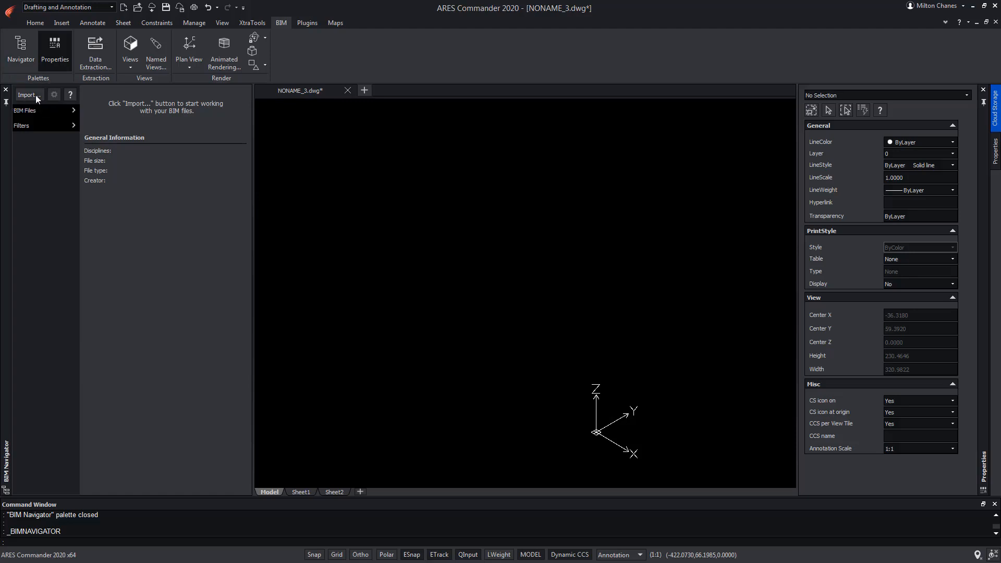
click(27, 95)
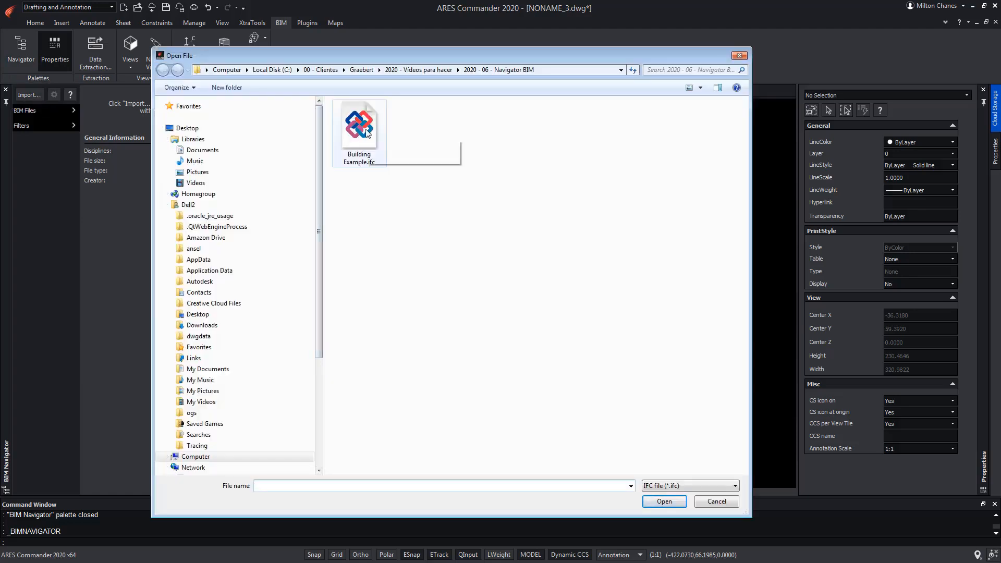
click(359, 125)
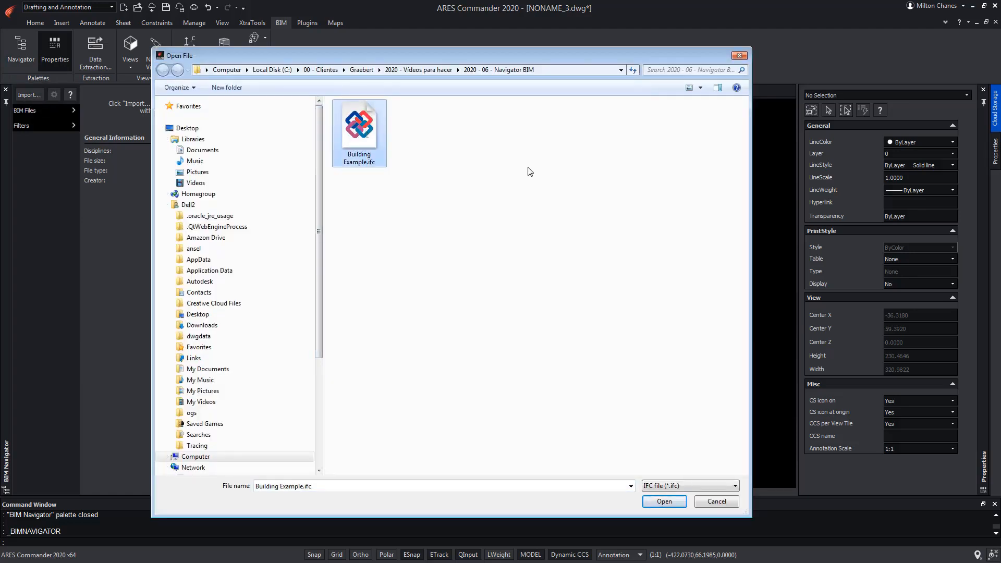
click(664, 502)
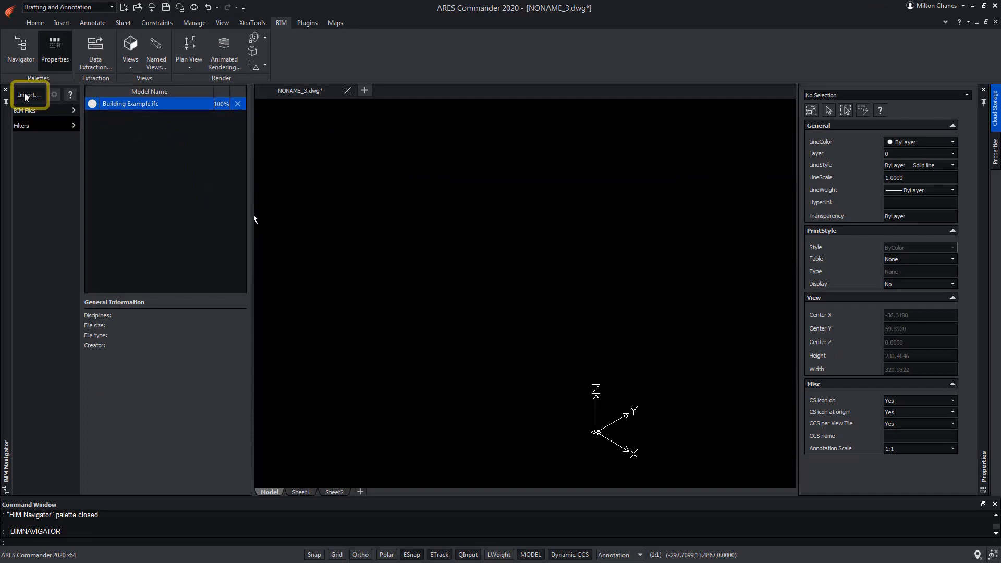
Import the Revit model Example Building.rvt into the BIM Navigator.
click(29, 94)
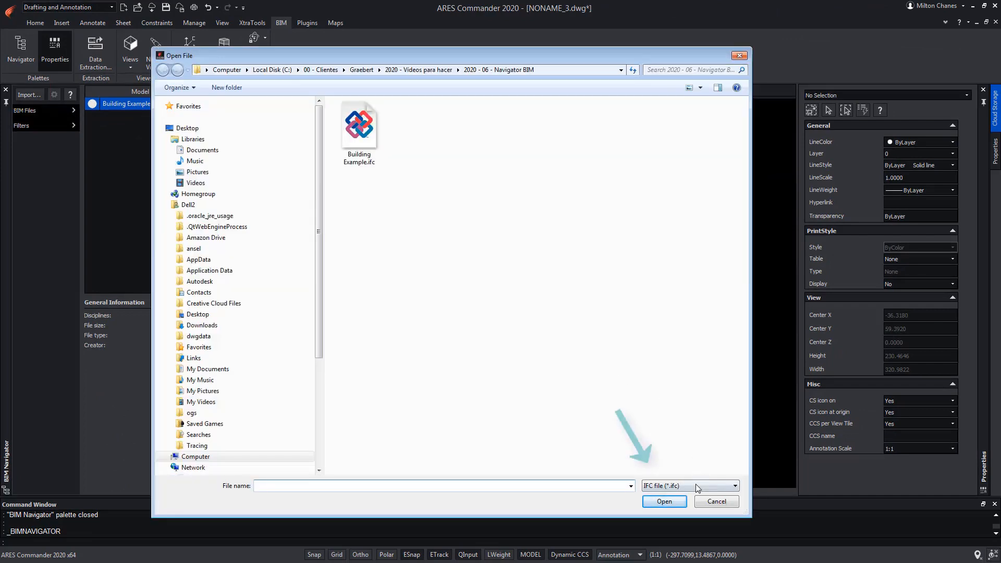
click(734, 486)
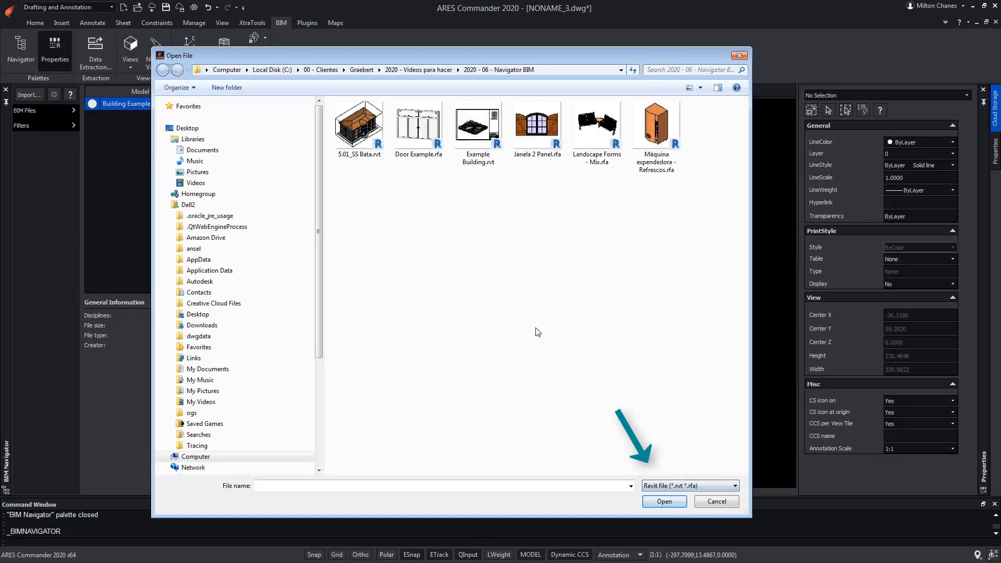
click(477, 127)
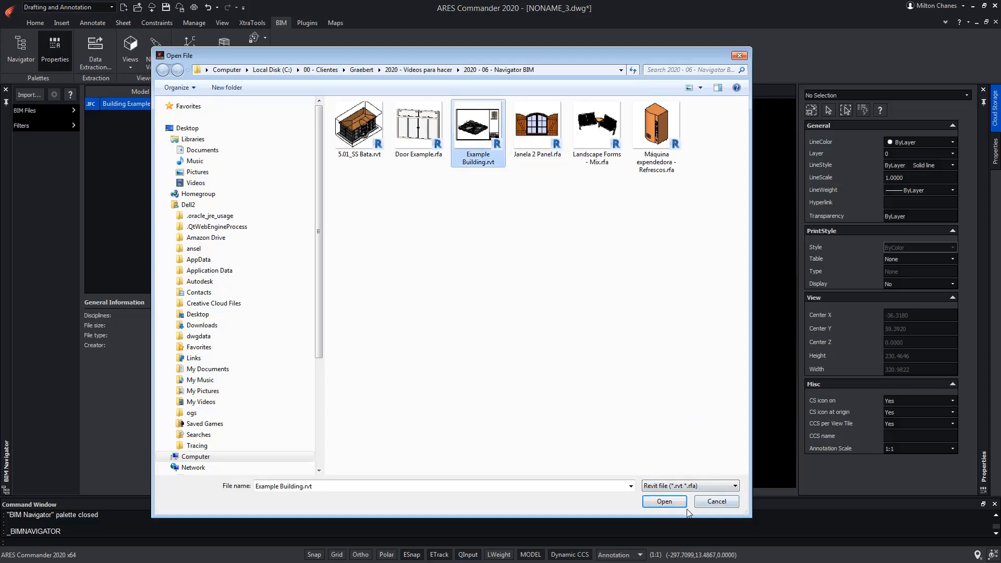
click(664, 502)
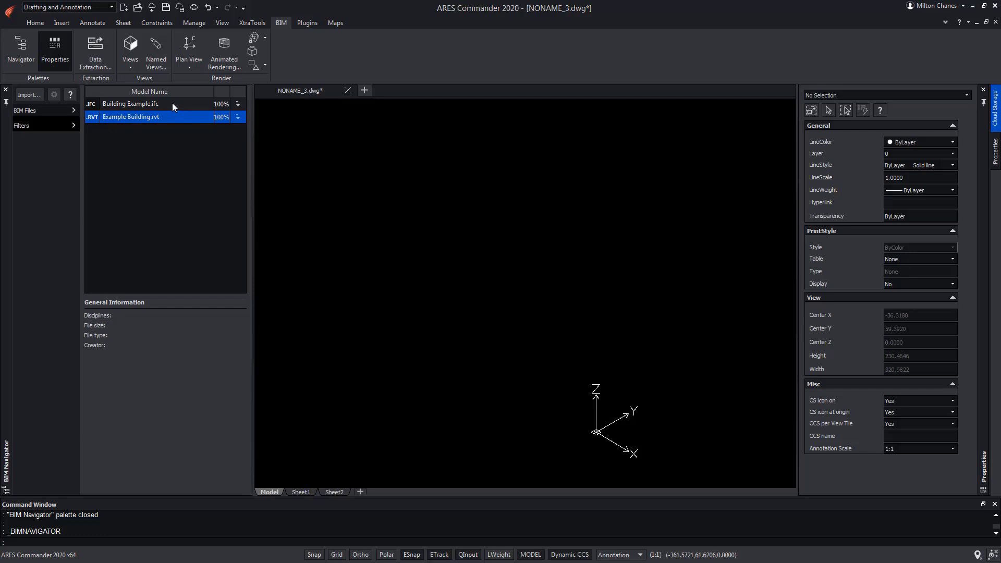
Insert the Building Example.ifc model into the drawing via its context menu.
click(132, 103)
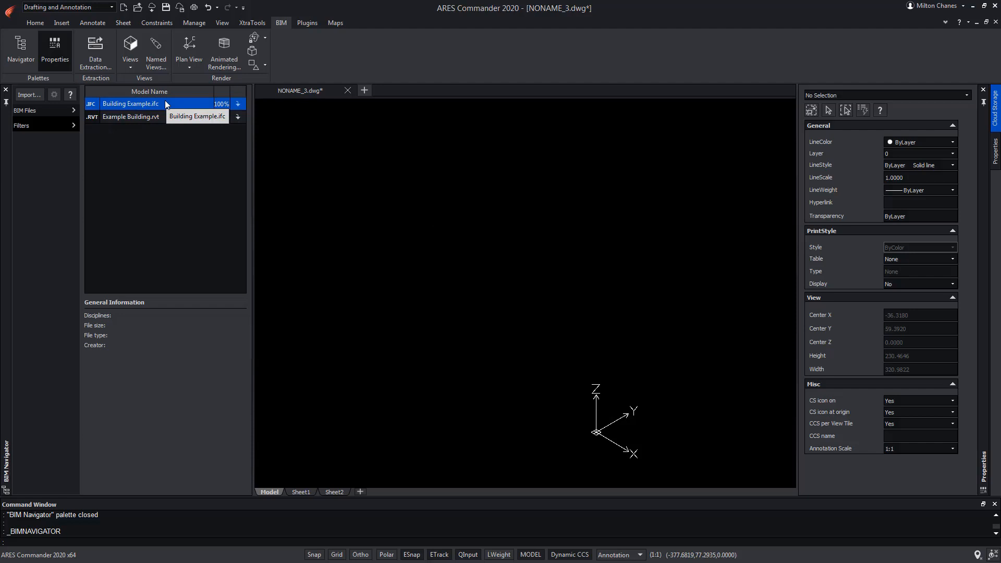
right_click(129, 103)
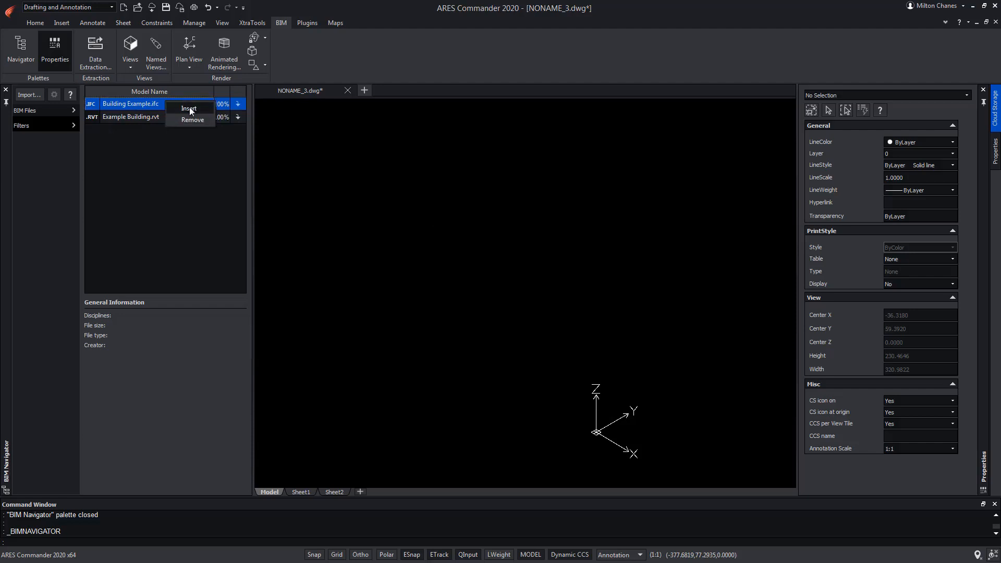
click(190, 108)
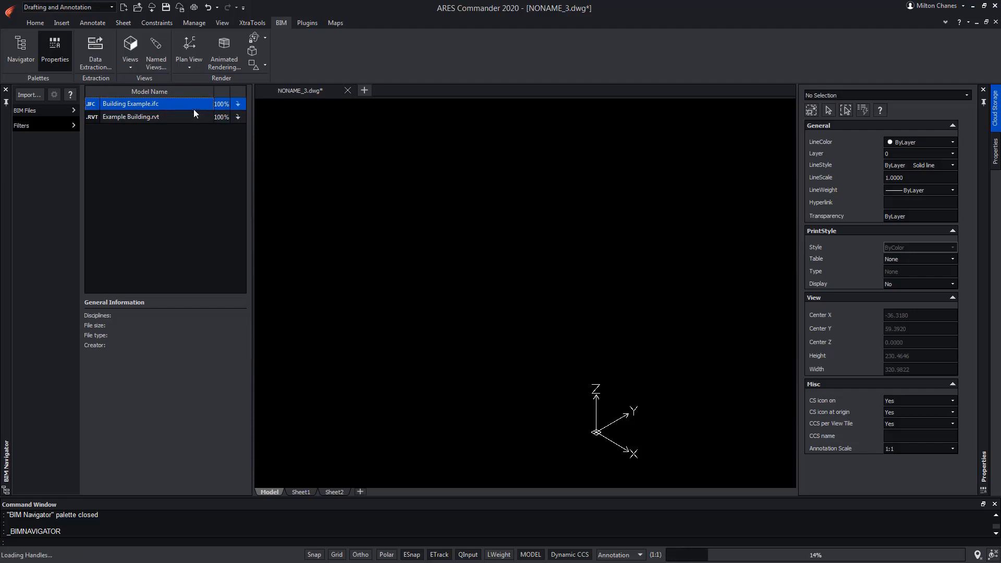
double_click(130, 103)
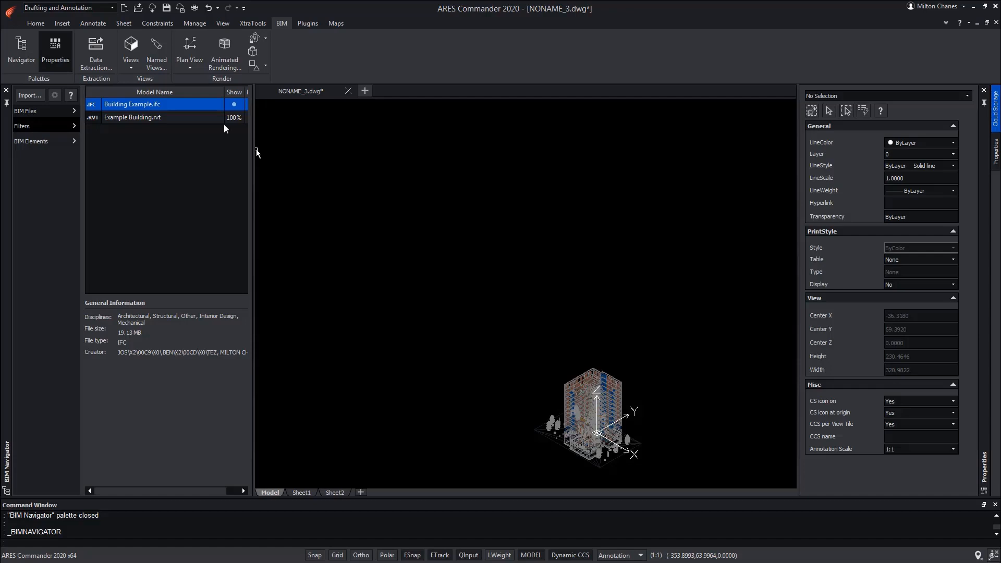
mouse_move(131, 48)
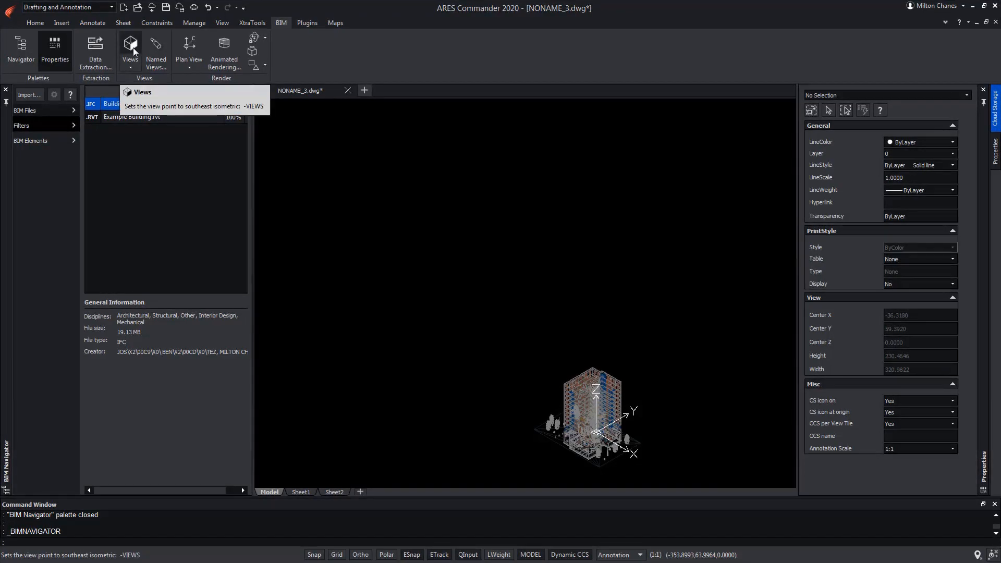
View the building from the Top preset, then switch toward SE Isometric.
click(130, 51)
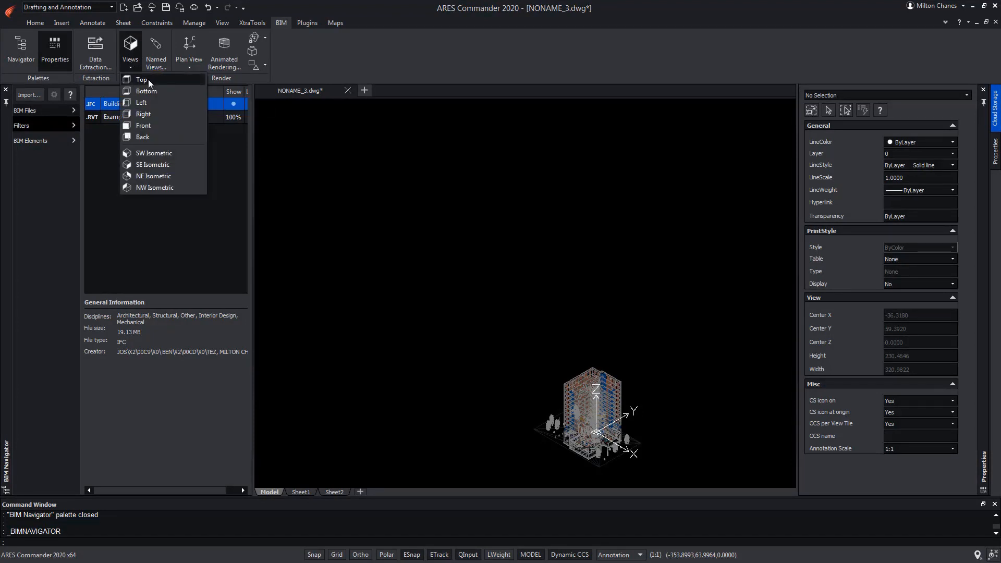
click(142, 79)
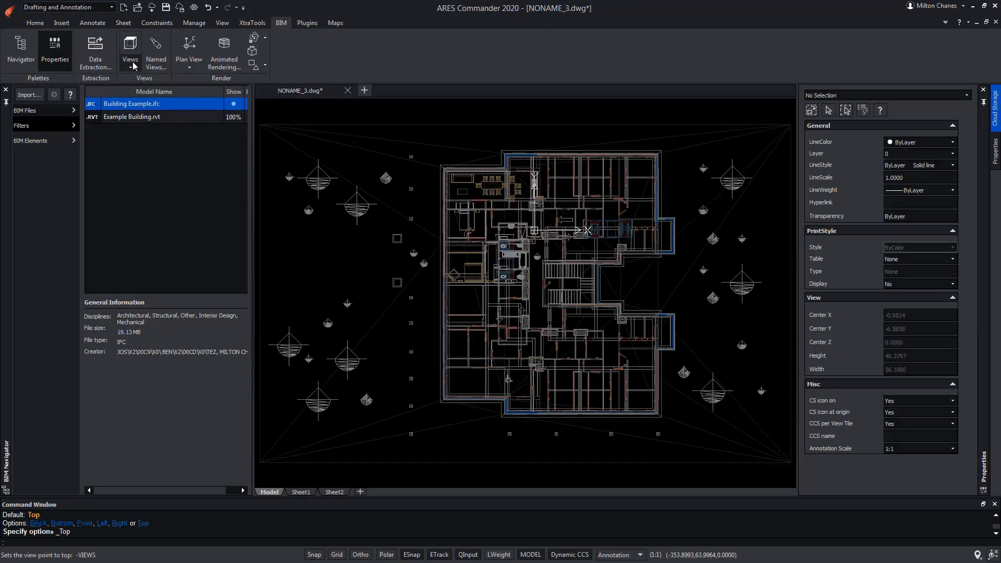
click(129, 48)
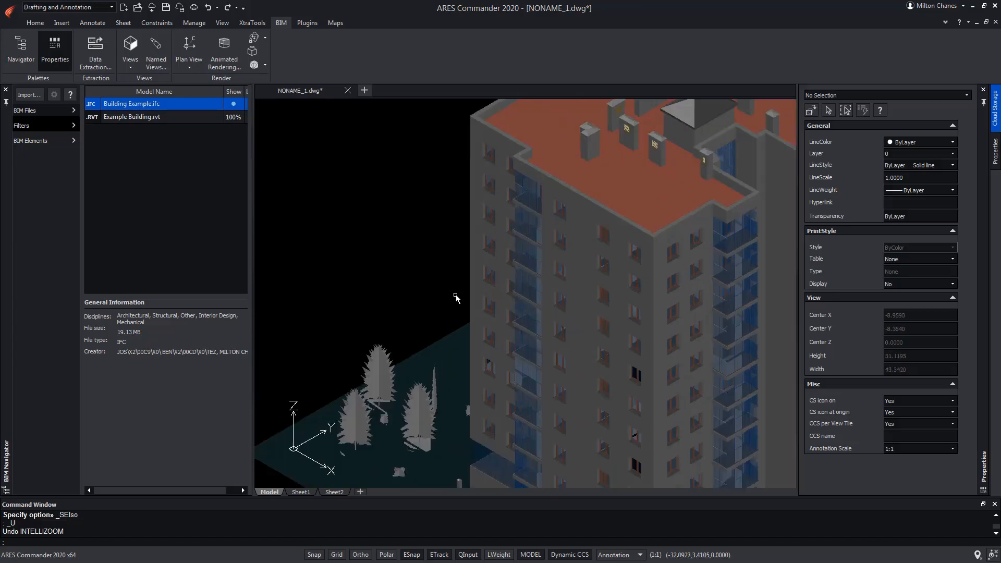
Select a facade window and review its BIM entity data, category Window on floor N7.
scroll(up, 3)
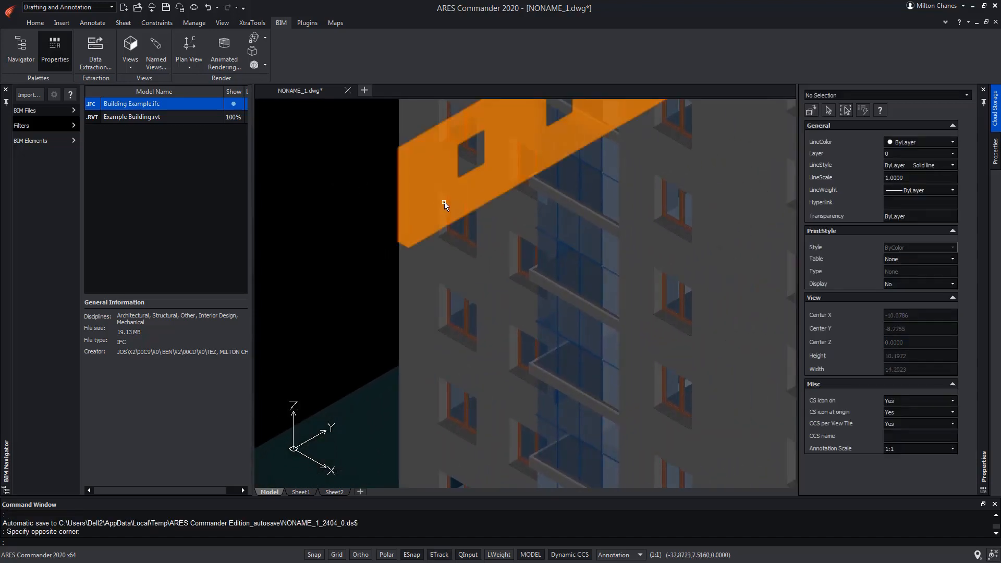
click(464, 220)
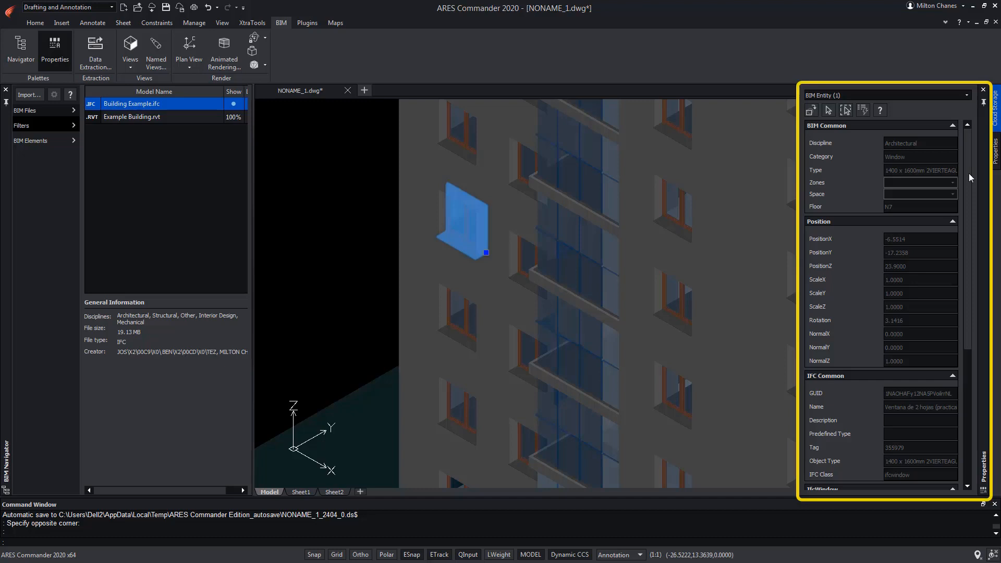
scroll(down, 3)
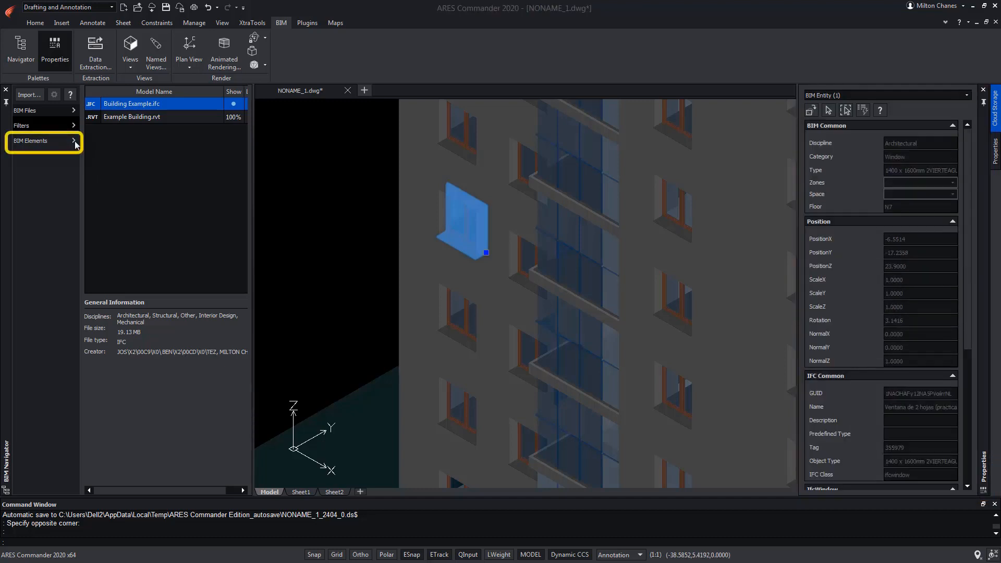
Hide the 1400 x 1600mm 2VIERTEAGUAS window group, then the whole Window category.
click(38, 141)
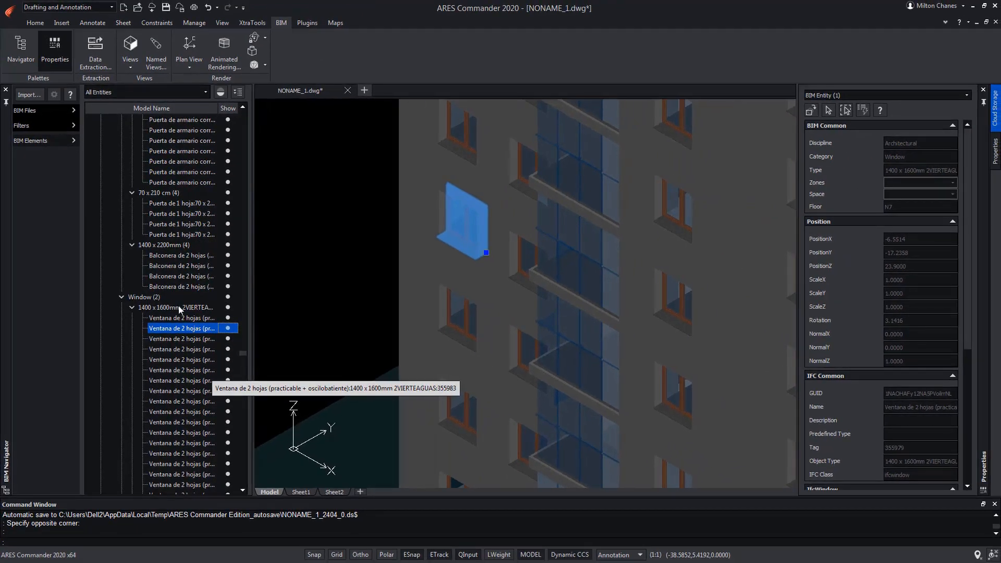
click(176, 307)
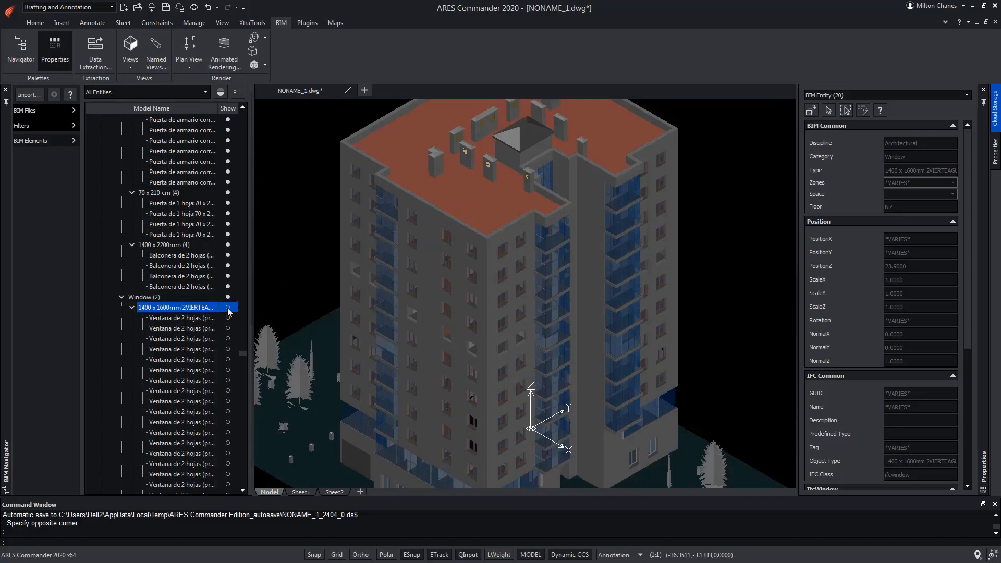
click(227, 308)
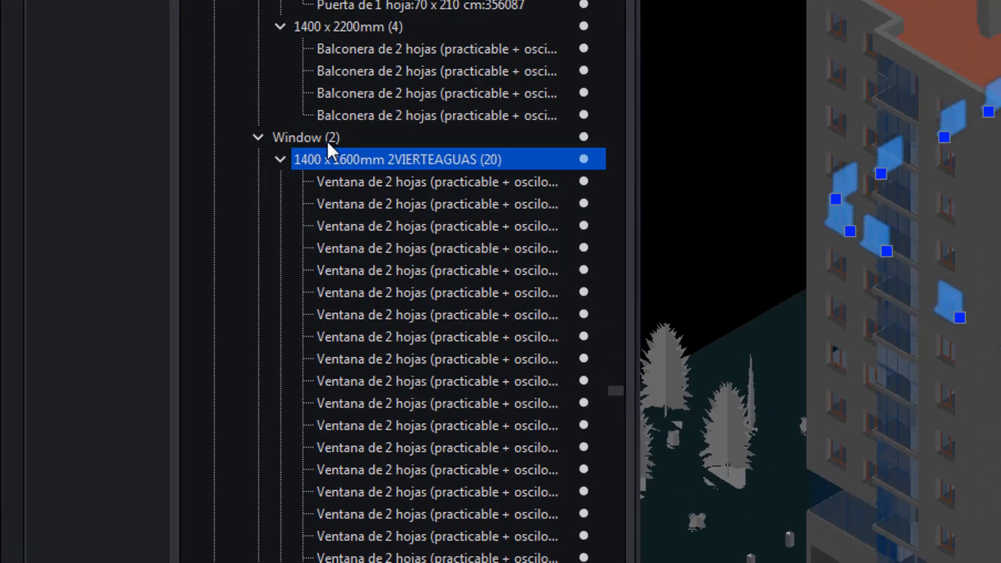
scroll(down, 3)
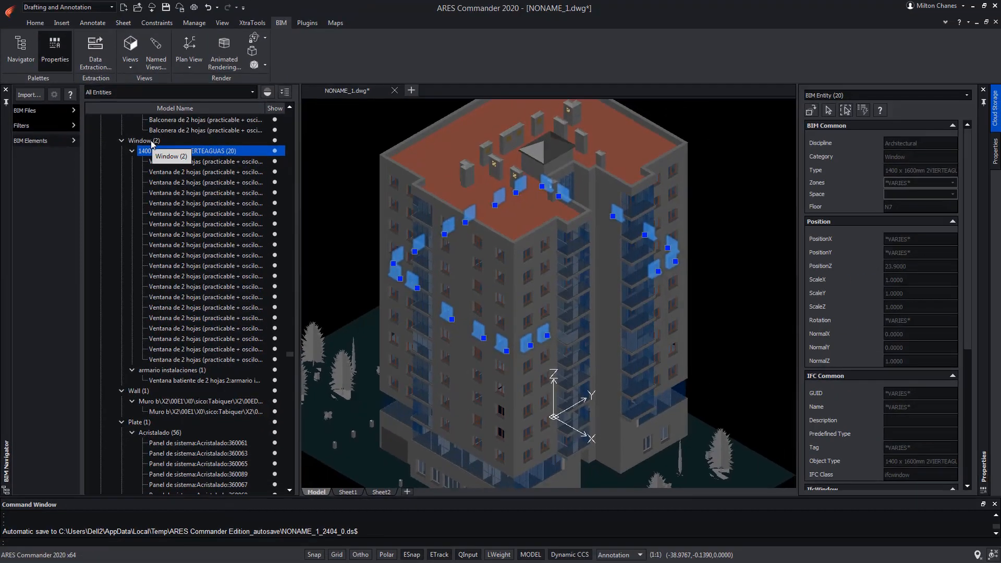
click(143, 141)
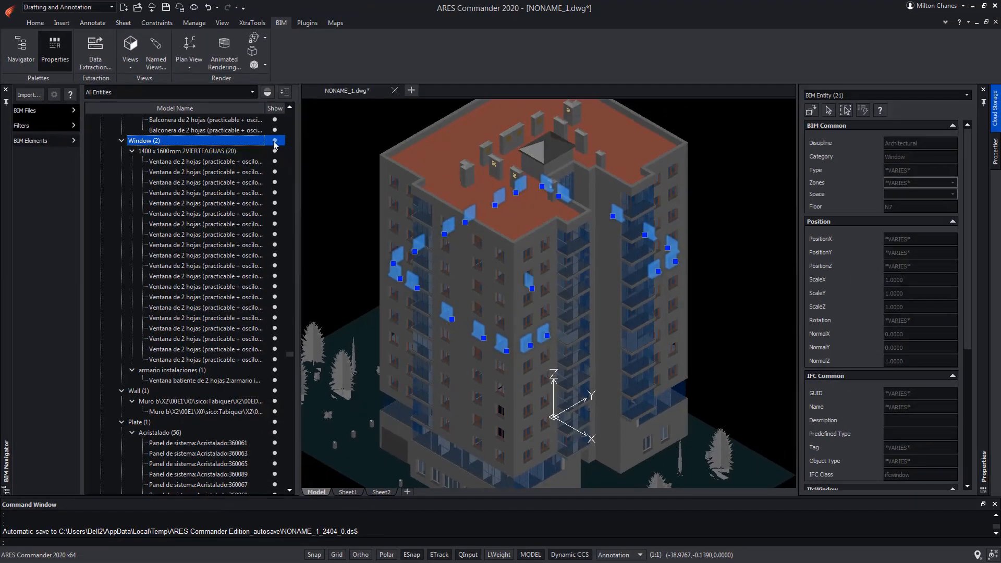
click(274, 145)
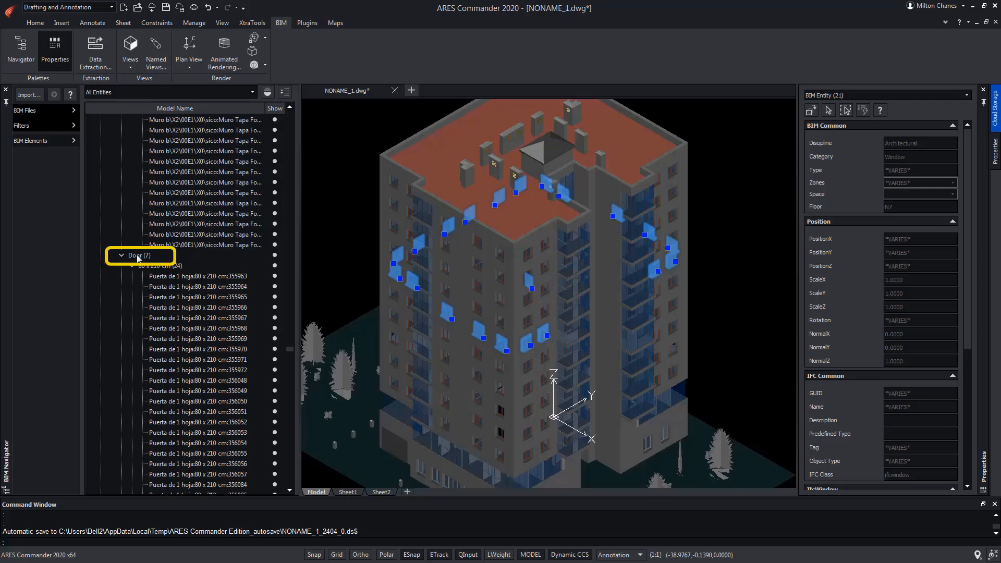
mouse_move(138, 255)
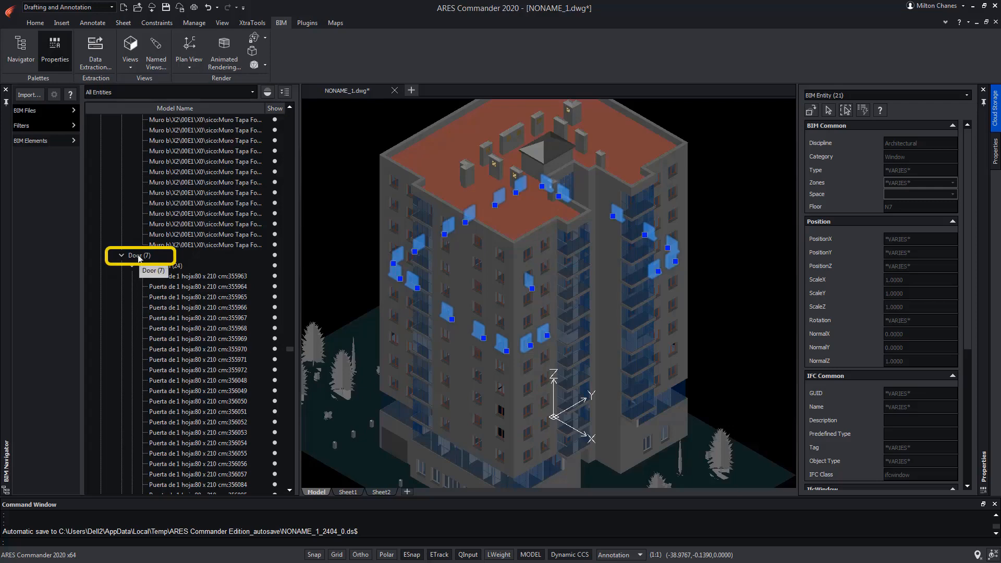
Collapse the door type lists and highlight the 80 x 210 cm and 1730 x 2032mm doors.
click(120, 266)
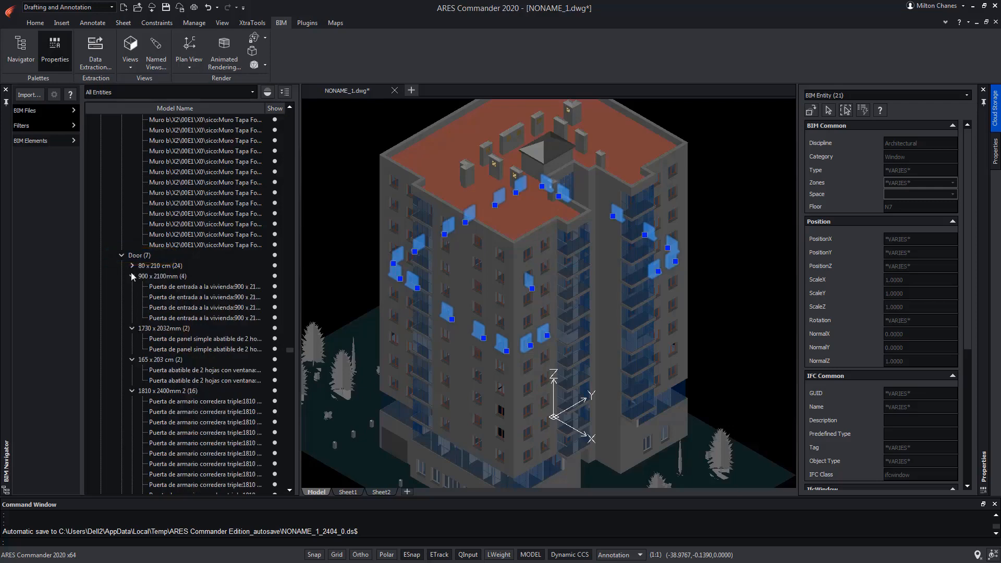
click(132, 276)
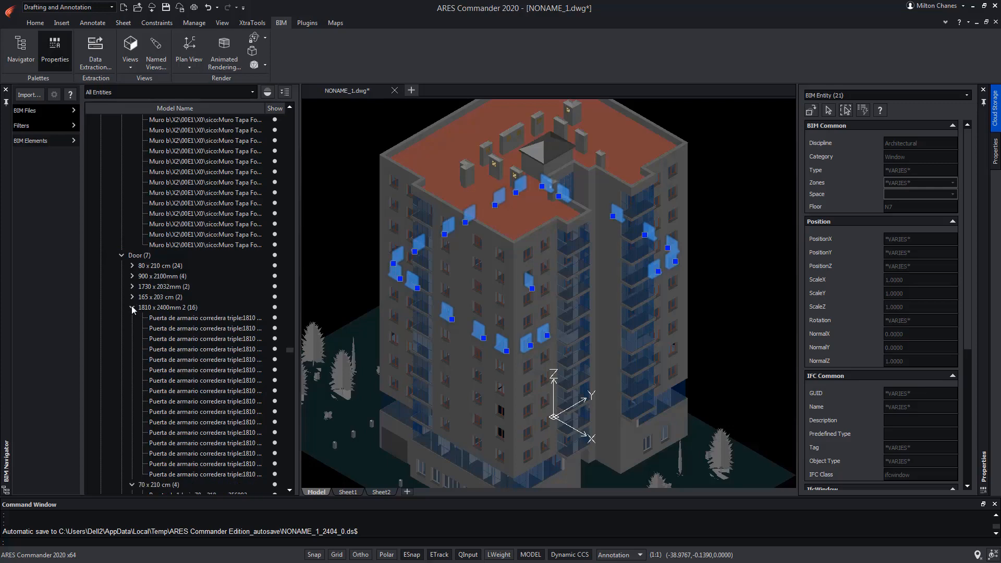
click(132, 307)
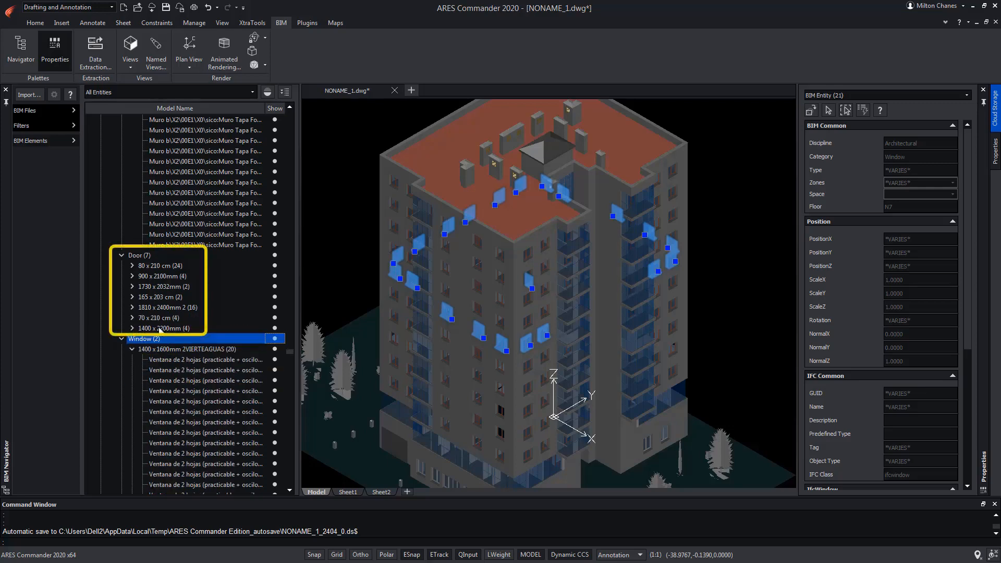
click(145, 338)
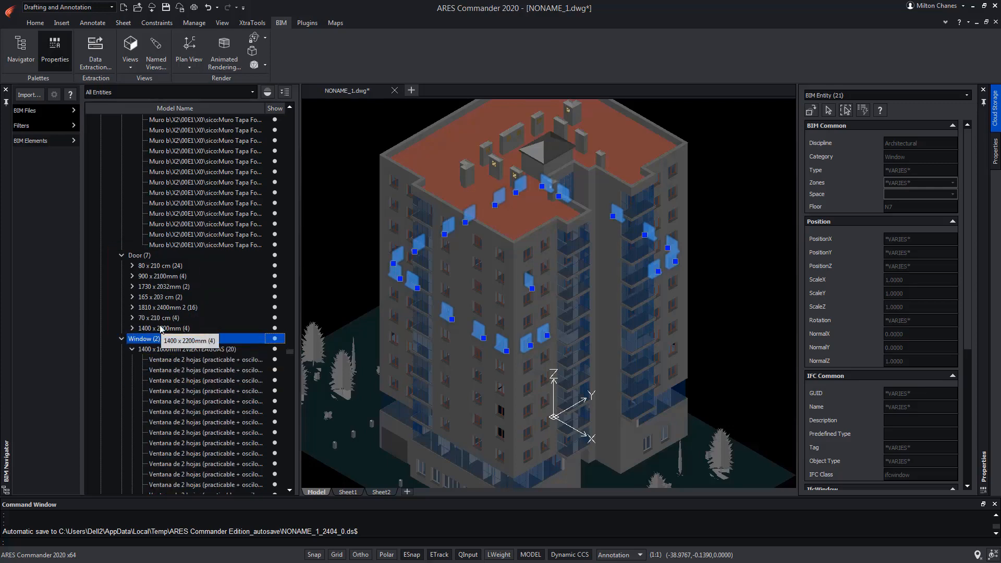
click(162, 266)
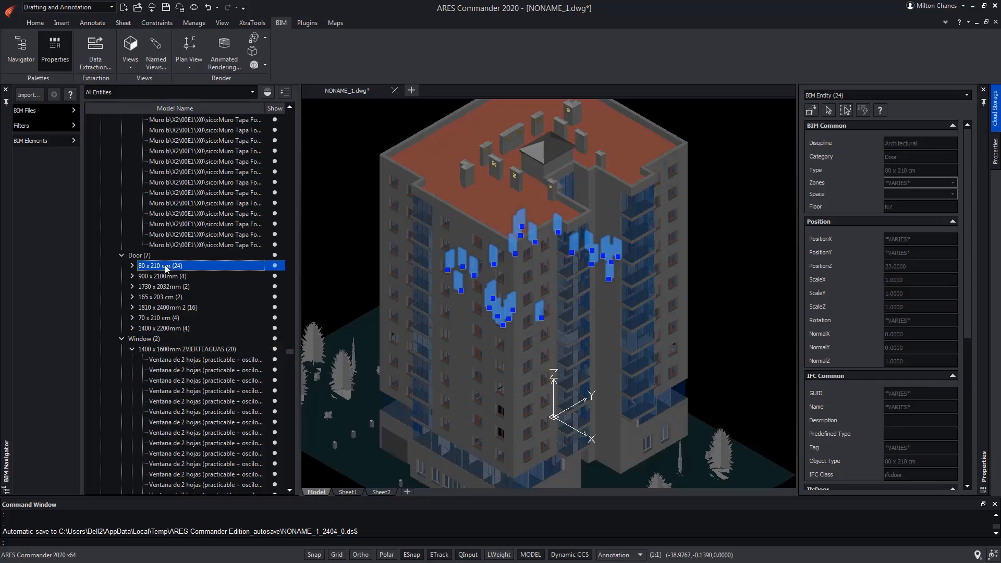
mouse_move(163, 289)
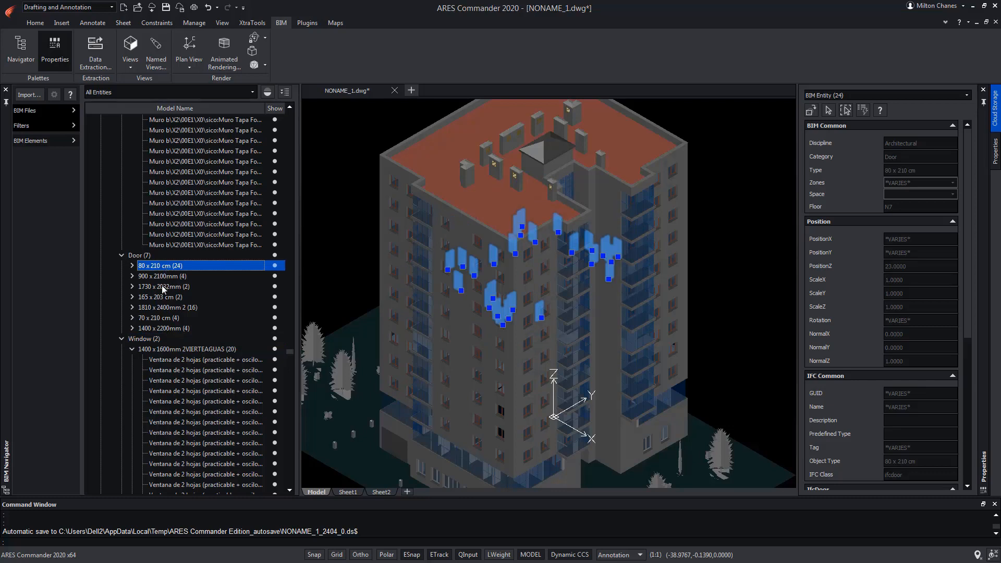
click(162, 286)
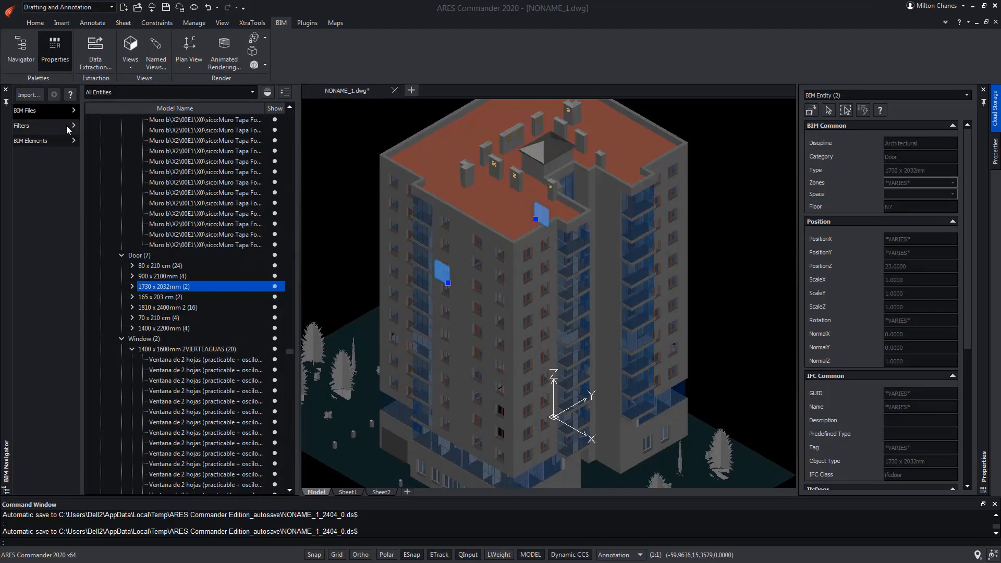
Save a filter with criterion Category == Door under the name Doors.
click(31, 141)
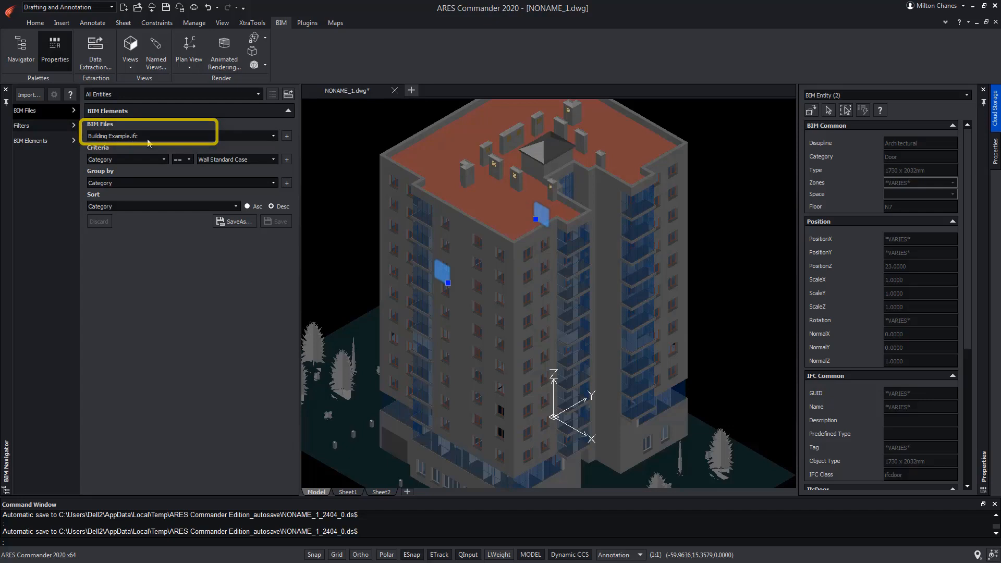
mouse_move(165, 139)
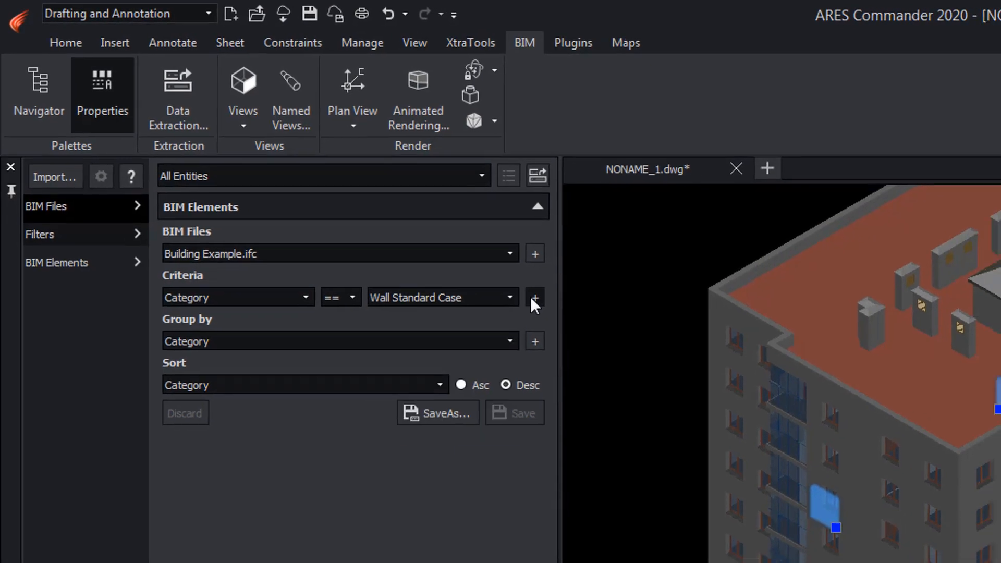
click(534, 297)
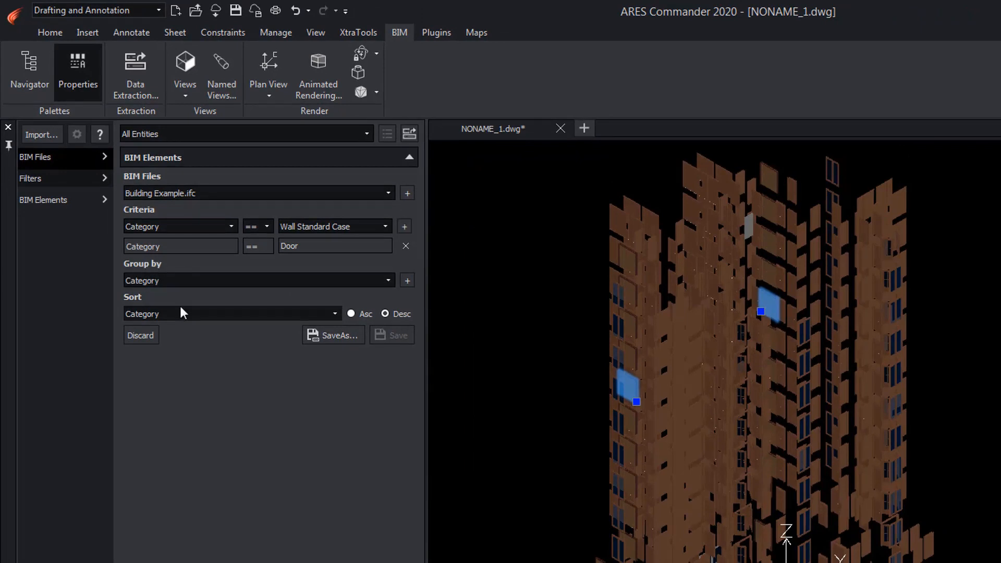
click(333, 335)
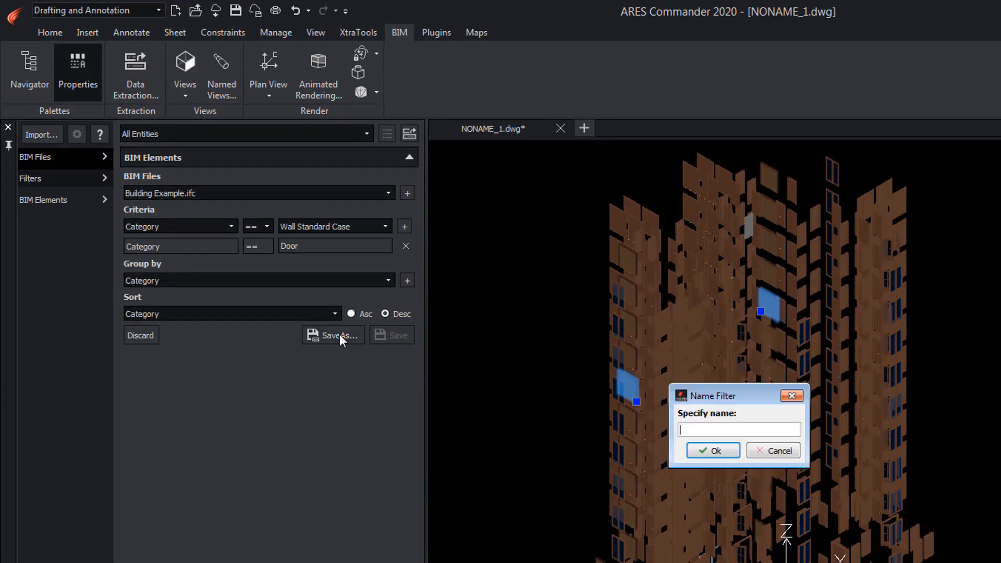
text(Doors)
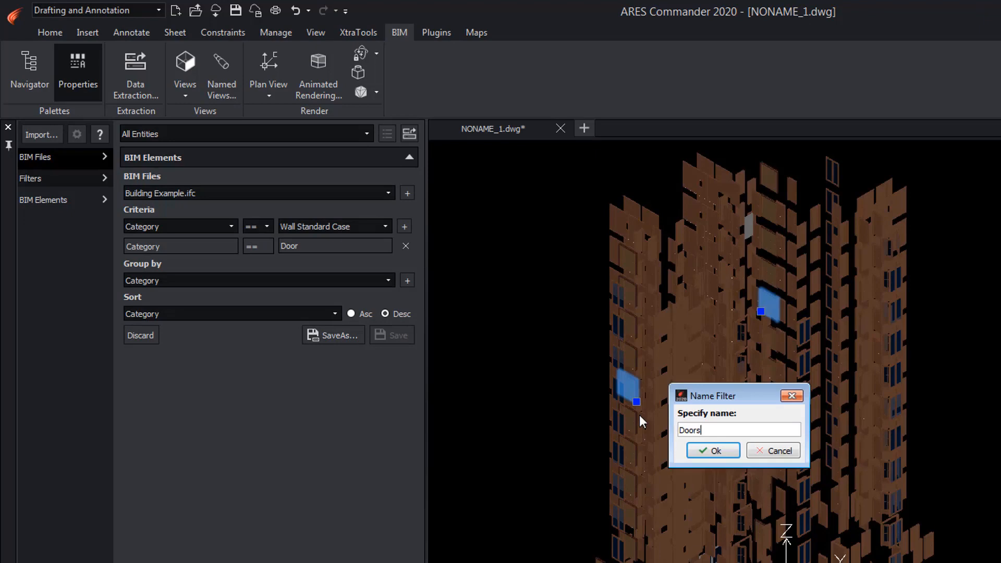
click(712, 451)
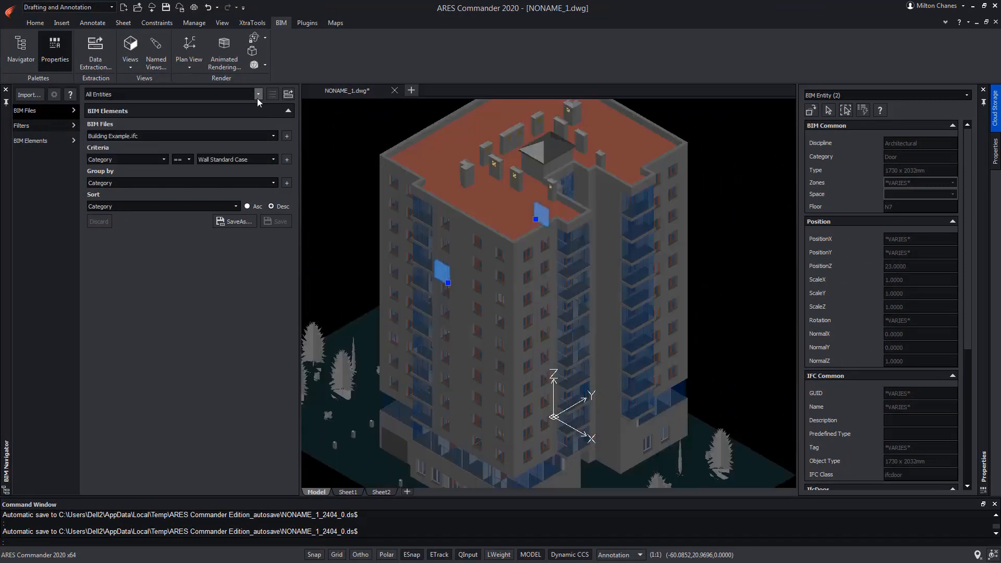
Apply the saved Doors filter so only door elements remain visible.
click(257, 94)
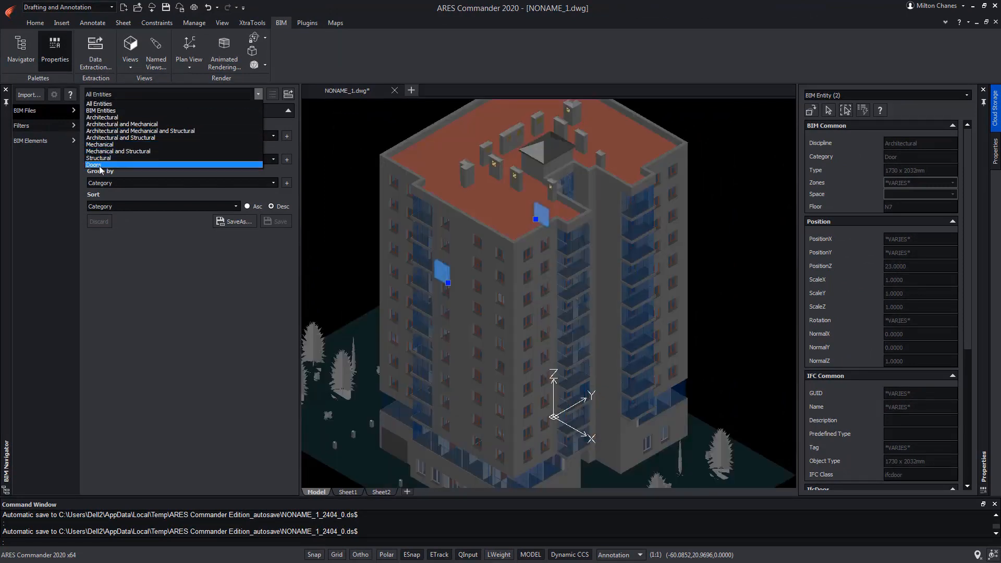
click(95, 165)
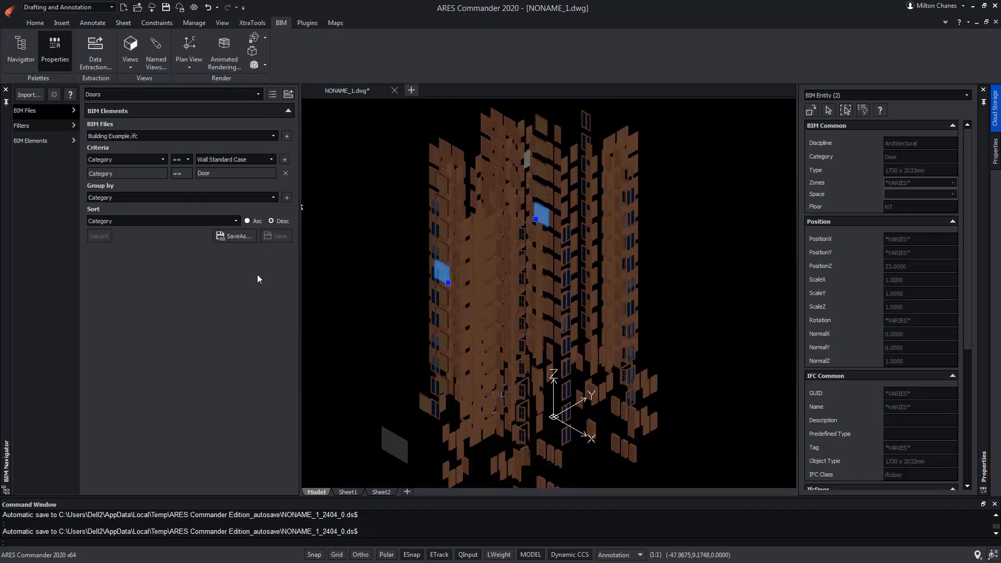
Add Window to the door criterion and save it as a new filter named Carpentry.
click(271, 159)
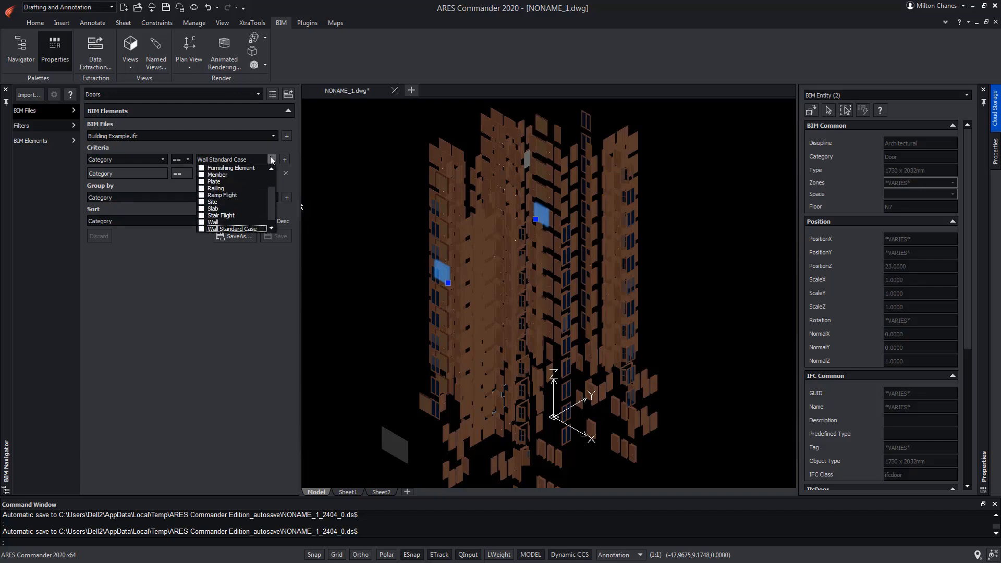
scroll(down, 3)
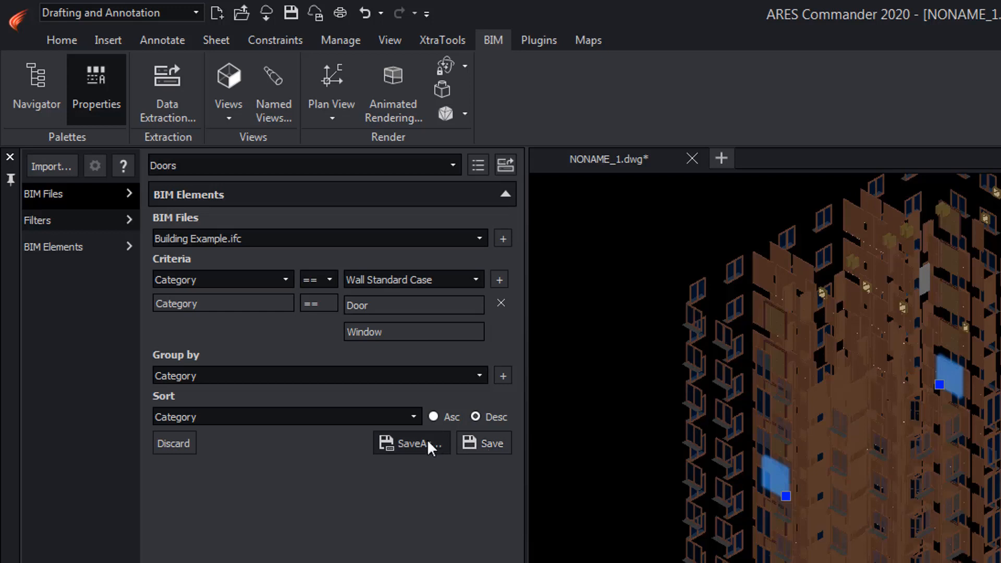
click(411, 443)
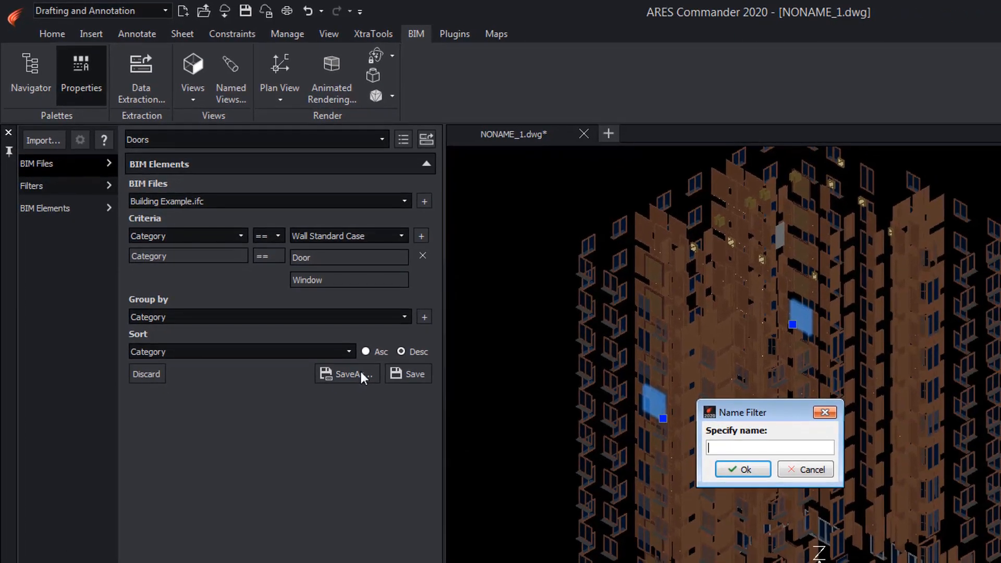
text(Carpe)
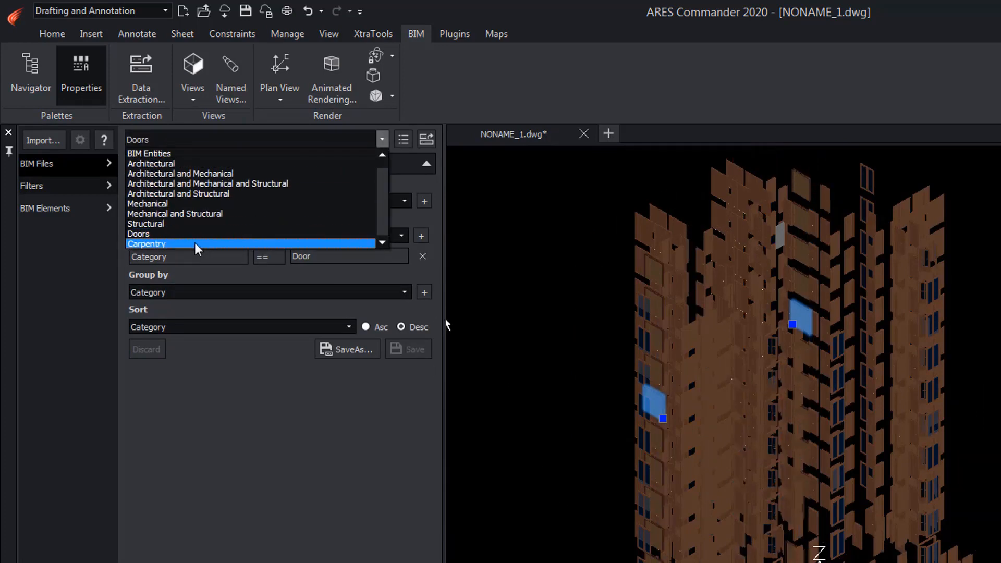
Add Railing to the Carpentry filter's categories, save it, and reopen the saved filters list.
click(147, 243)
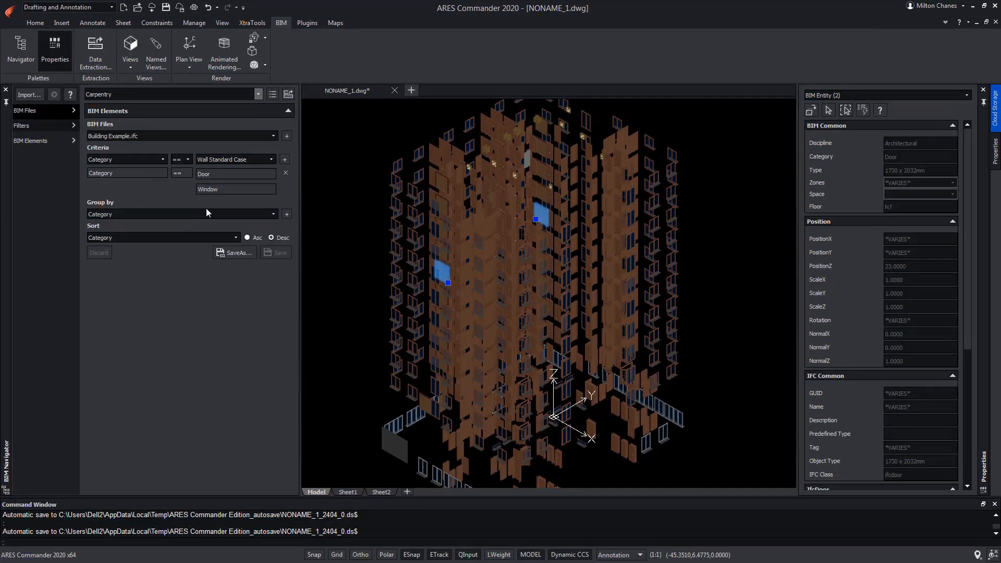
mouse_move(271, 174)
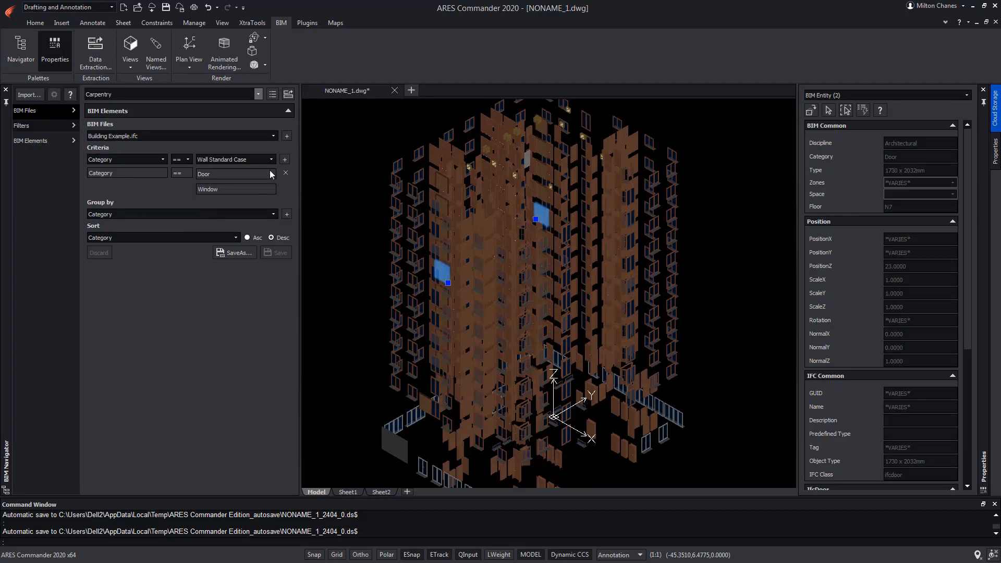
click(270, 159)
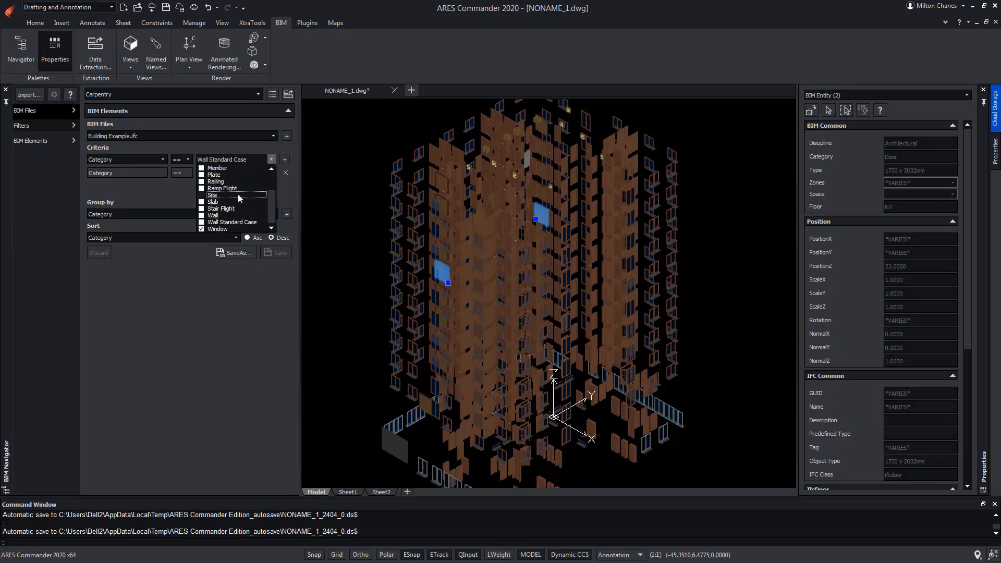
click(286, 161)
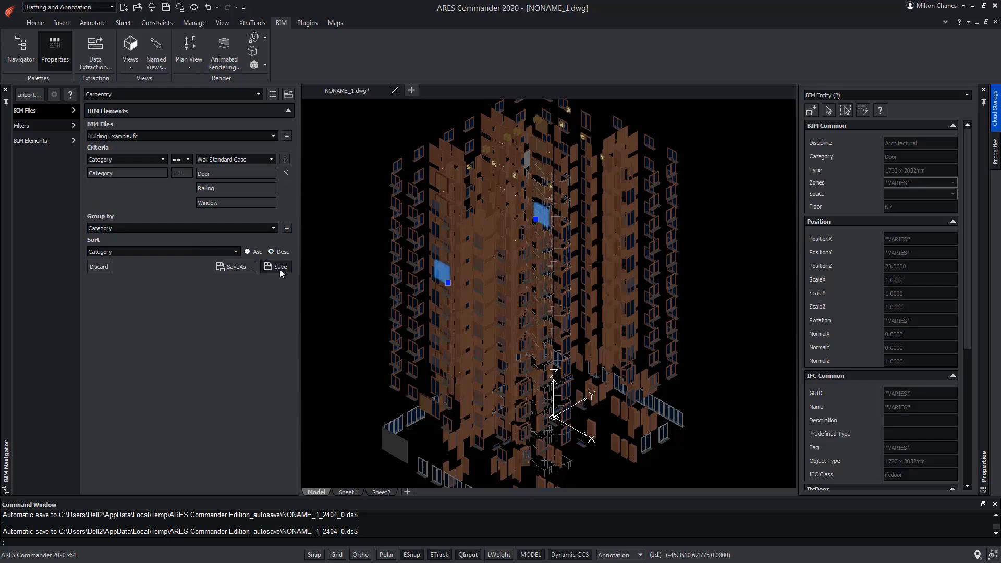
click(279, 266)
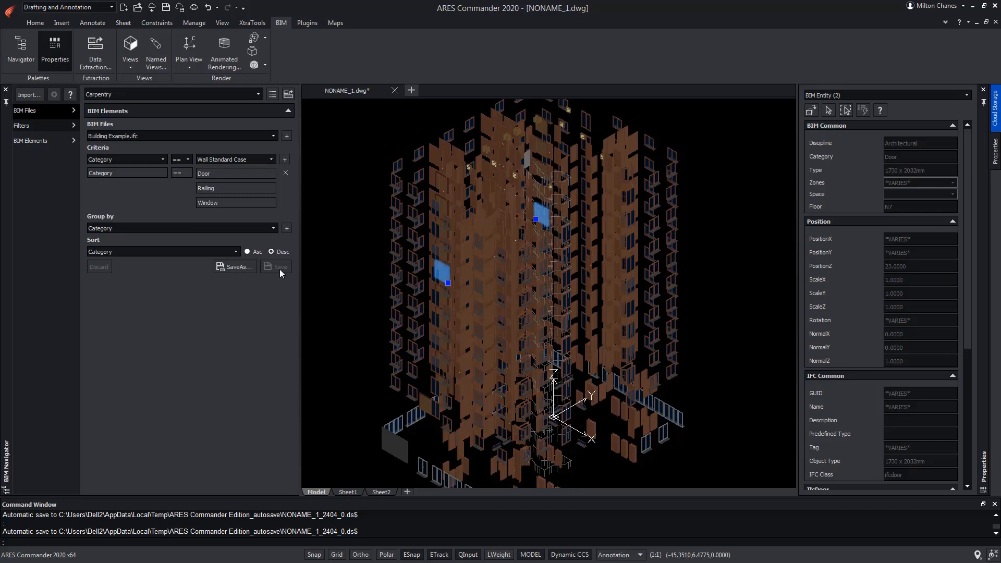
click(257, 94)
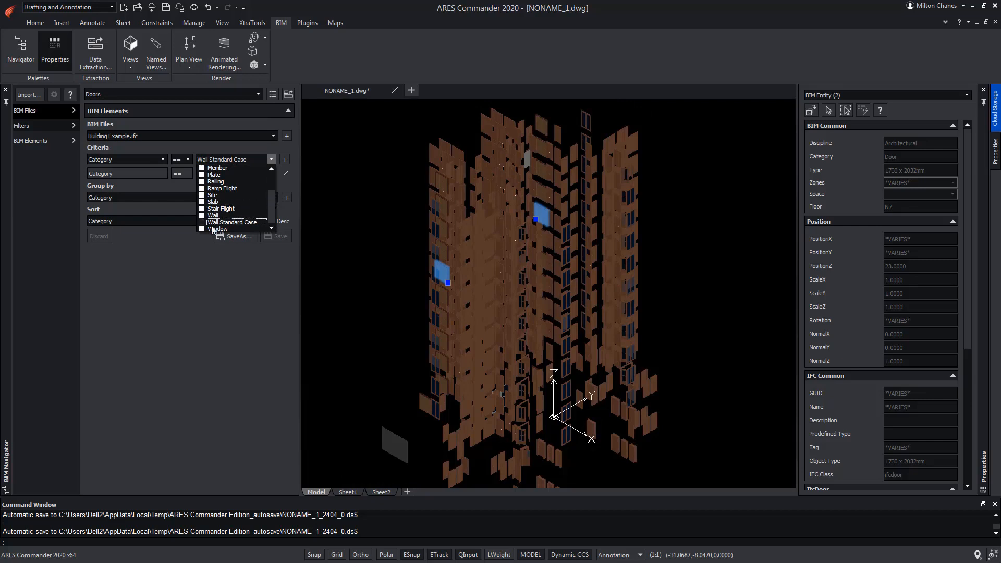
Switch the first criterion from Category to Floor and tick floor N5 as its value.
click(286, 159)
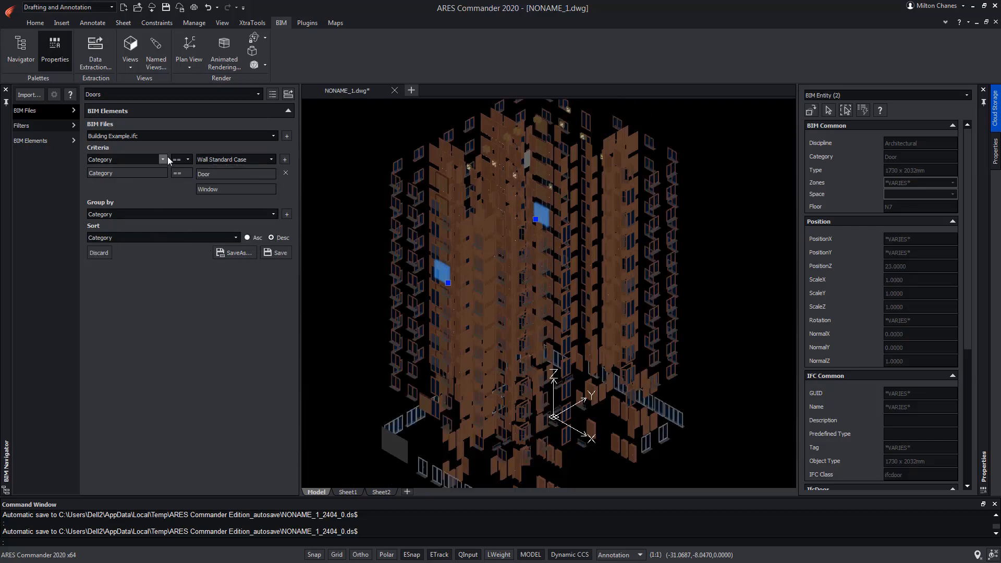
click(163, 159)
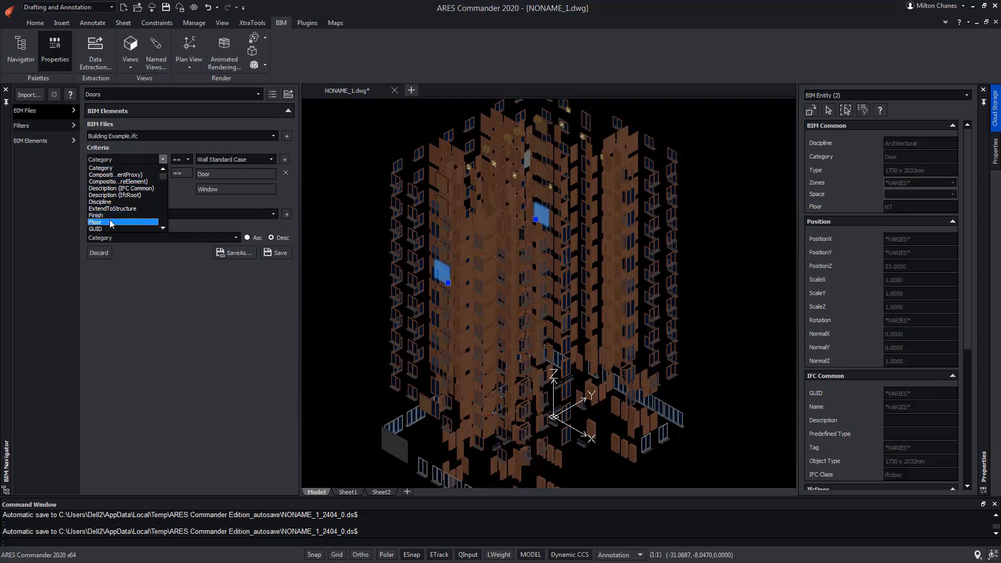
click(96, 222)
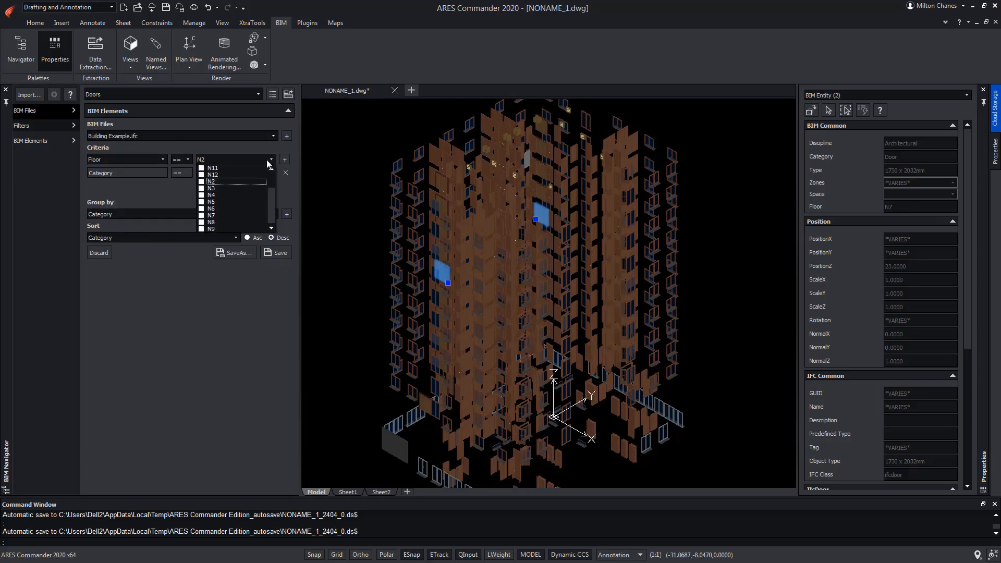
click(202, 201)
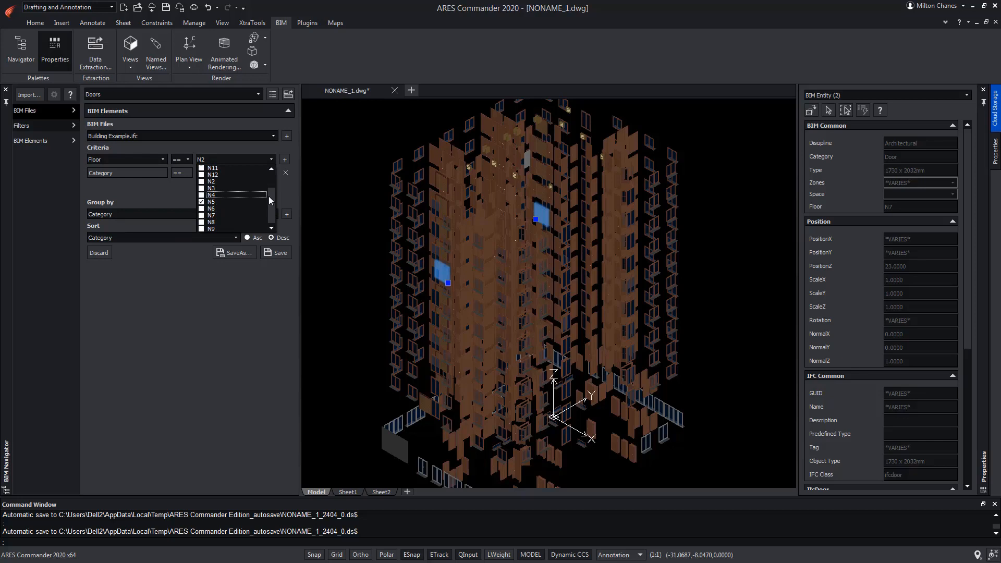